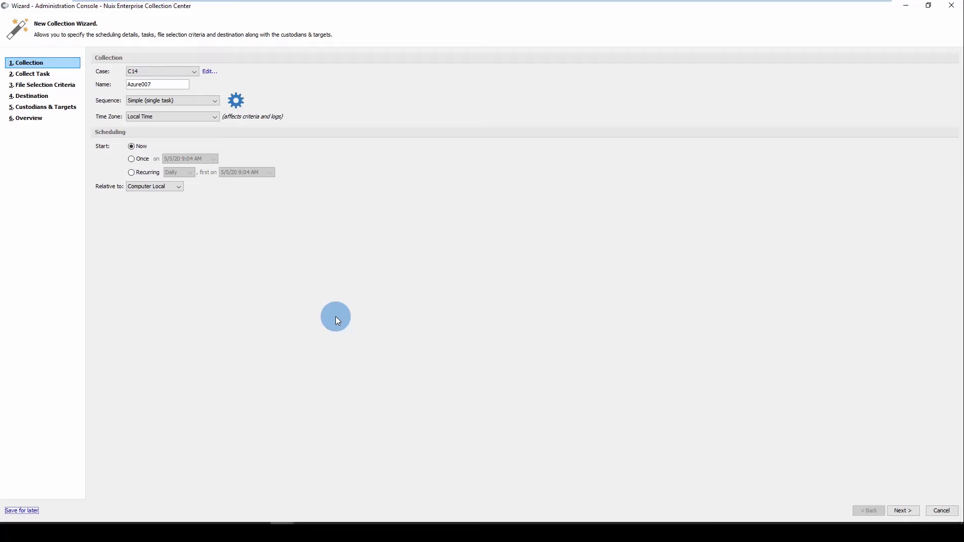
{"action": "mouse_move", "coordinate": [71, 236]}
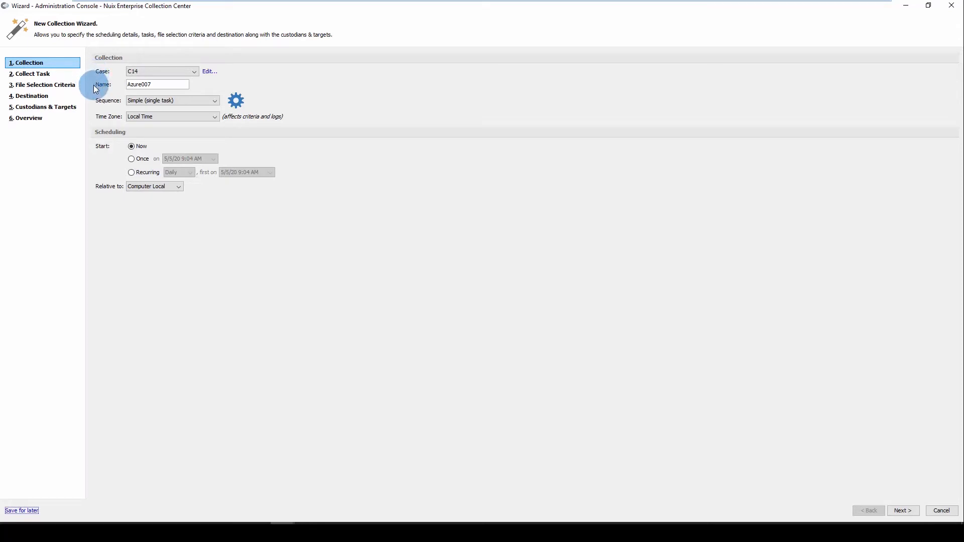
{"action": "mouse_move", "coordinate": [92, 104]}
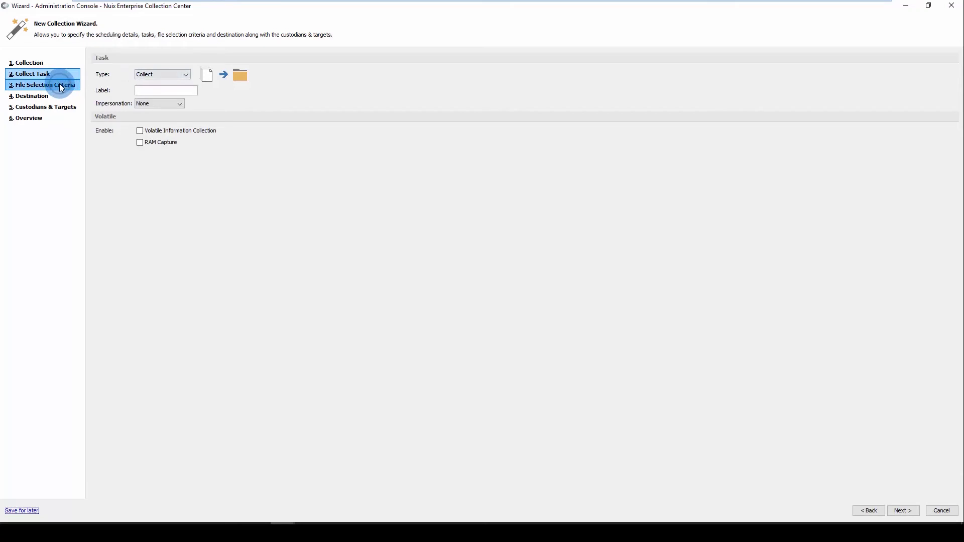
- Apply the saved Database Files selection criteria and review the extension list
{"action": "left_click", "coordinate": [46, 84]}
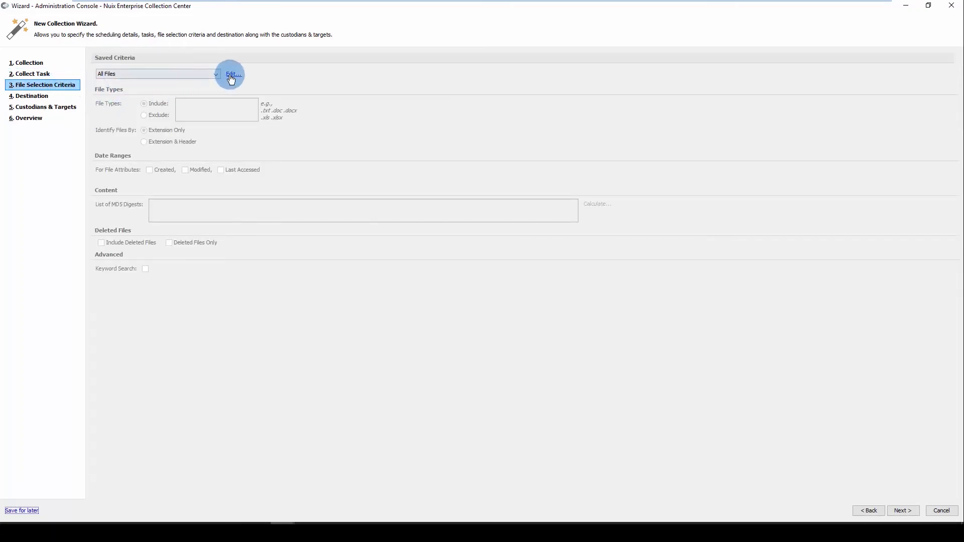
{"action": "left_click", "coordinate": [214, 73]}
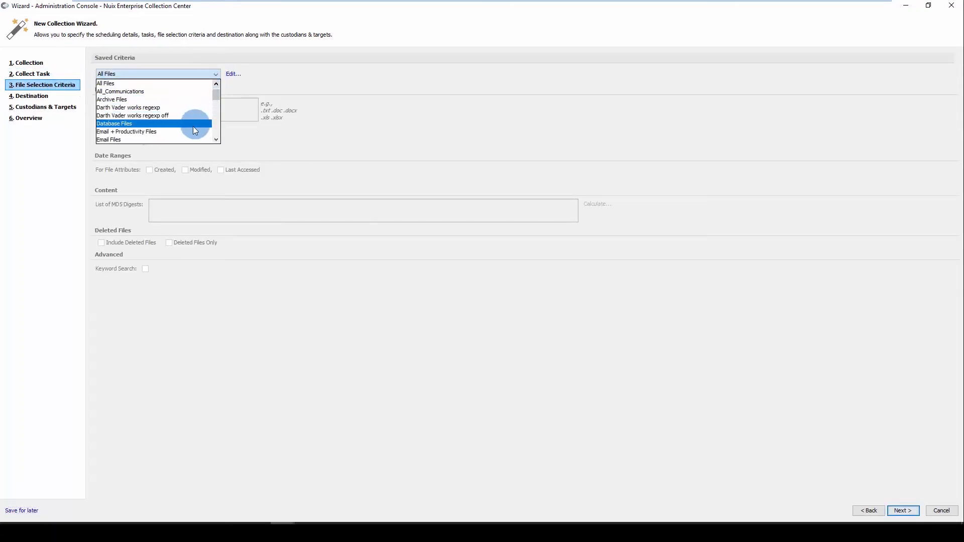
{"action": "left_click", "coordinate": [127, 131]}
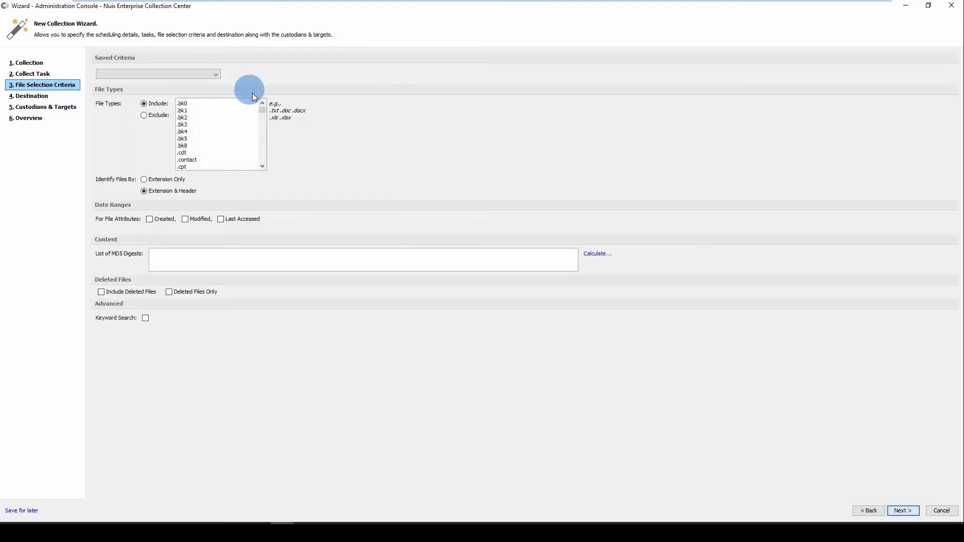
{"action": "scroll", "scroll_direction": "down", "scroll_amount": 3}
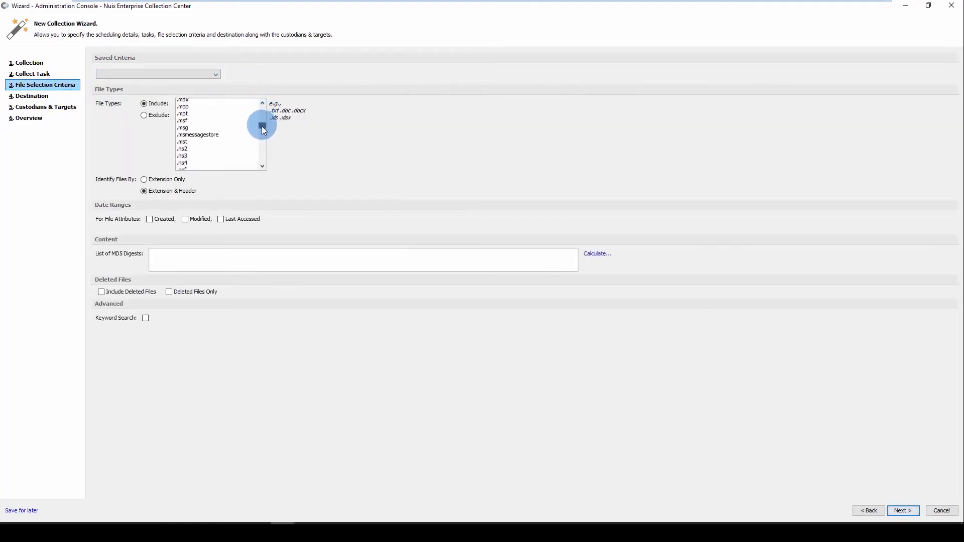
{"action": "scroll", "scroll_direction": "down", "scroll_amount": 3}
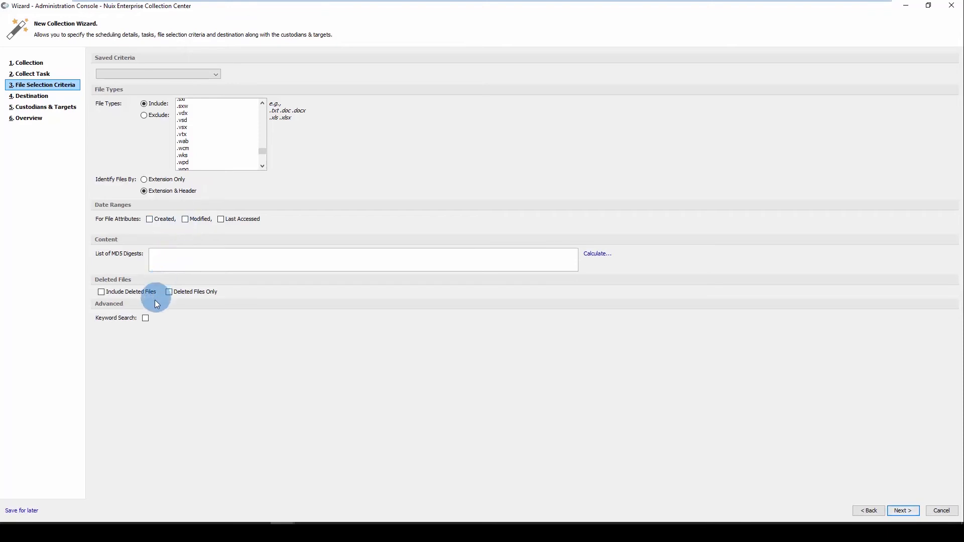
{"action": "mouse_move", "coordinate": [146, 318]}
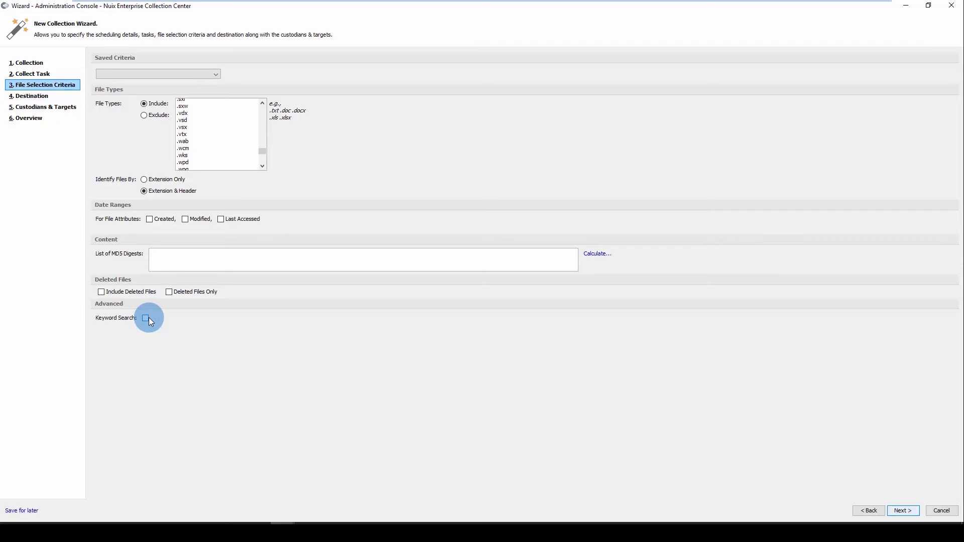
- Review the FileSafe Azure destination and enable Use Throttling
{"action": "left_click", "coordinate": [30, 95]}
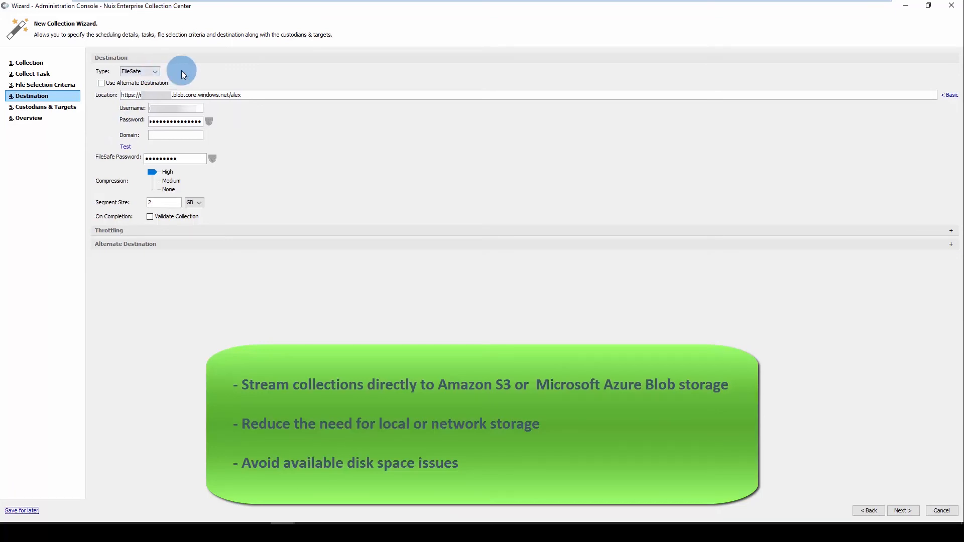
{"action": "mouse_move", "coordinate": [258, 94]}
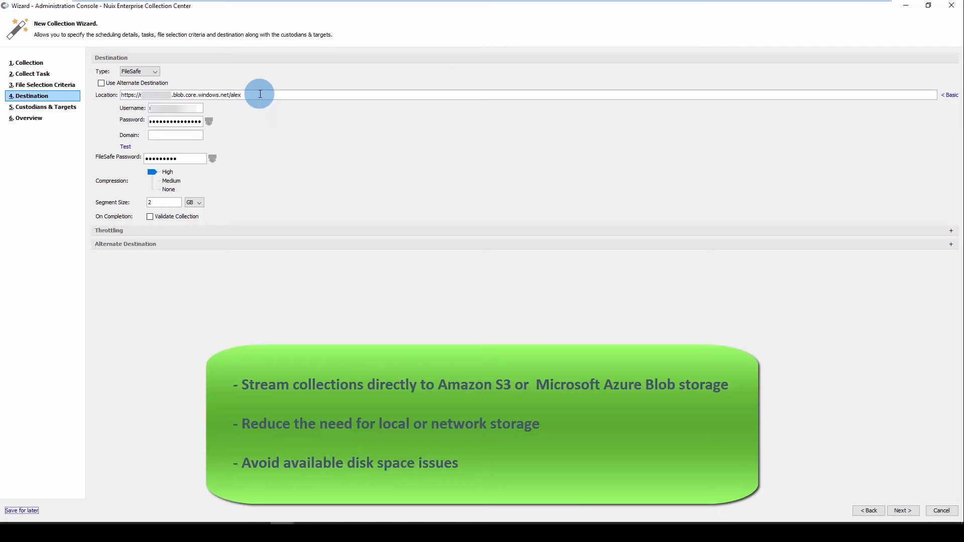
{"action": "mouse_move", "coordinate": [267, 92]}
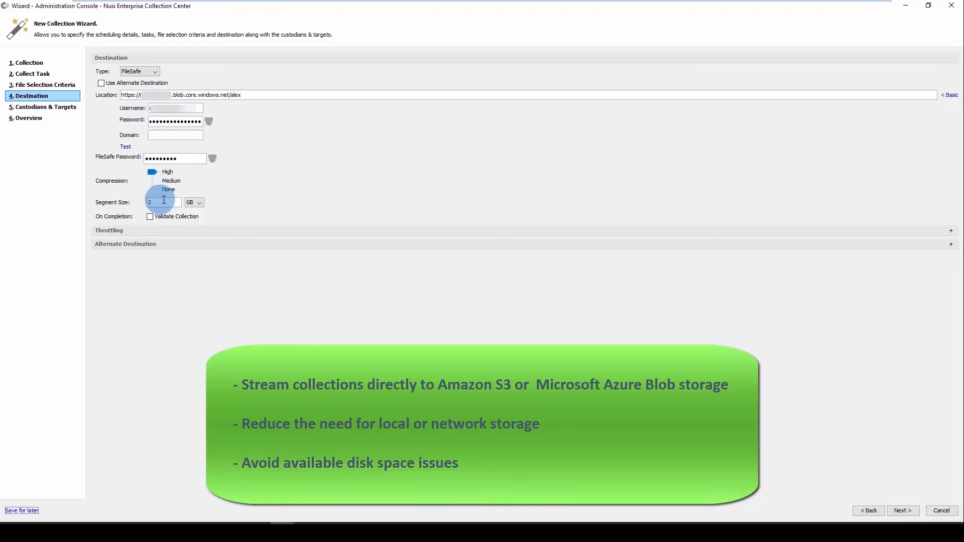
{"action": "left_click", "coordinate": [952, 231]}
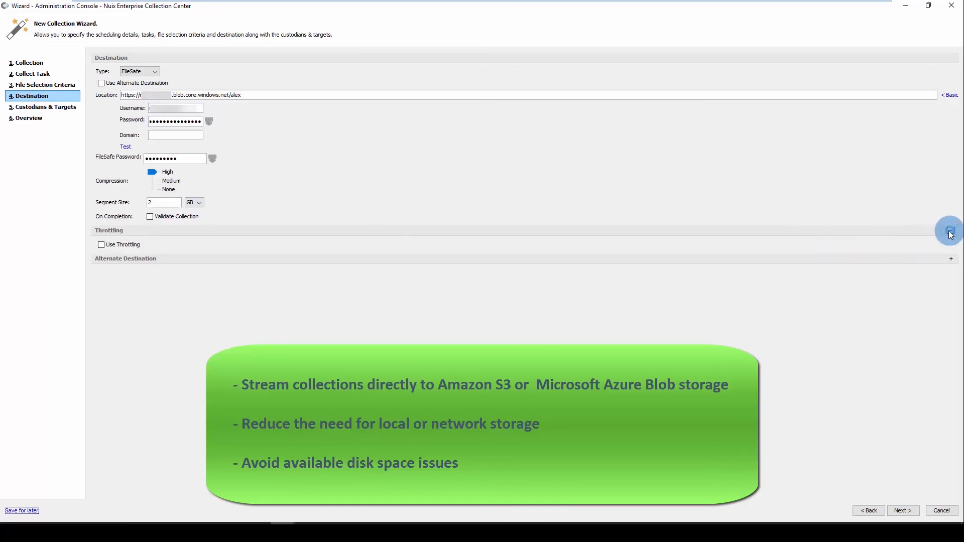
{"action": "left_click", "coordinate": [101, 245]}
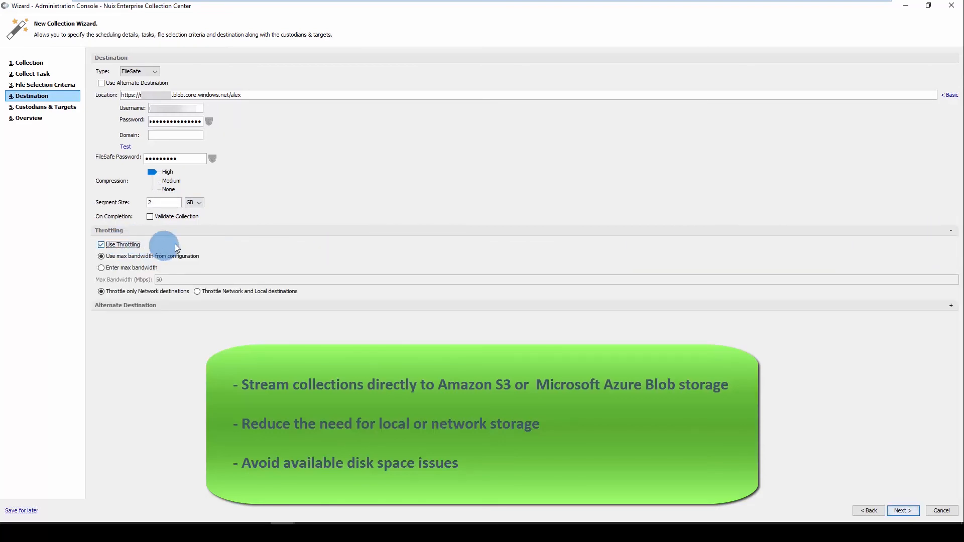
{"action": "mouse_move", "coordinate": [183, 247]}
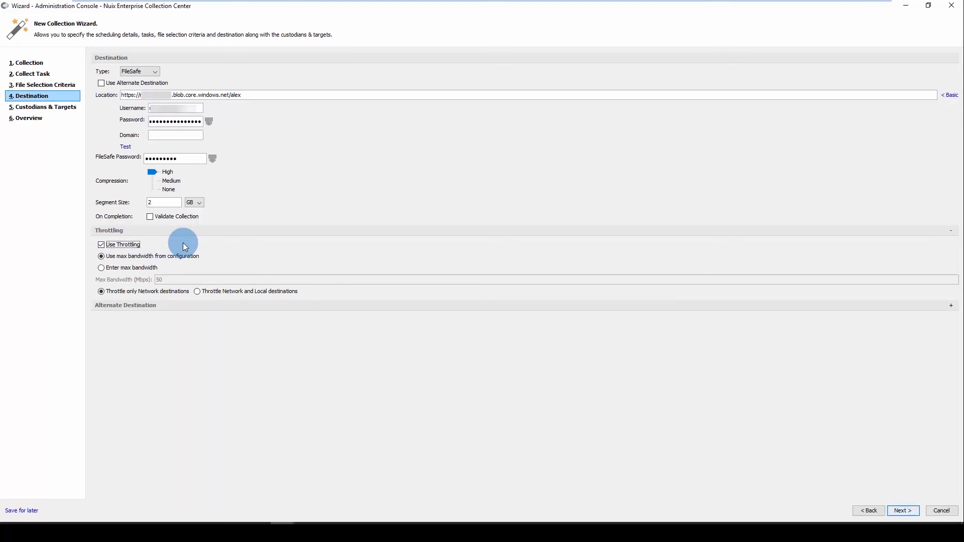
{"action": "mouse_move", "coordinate": [106, 171]}
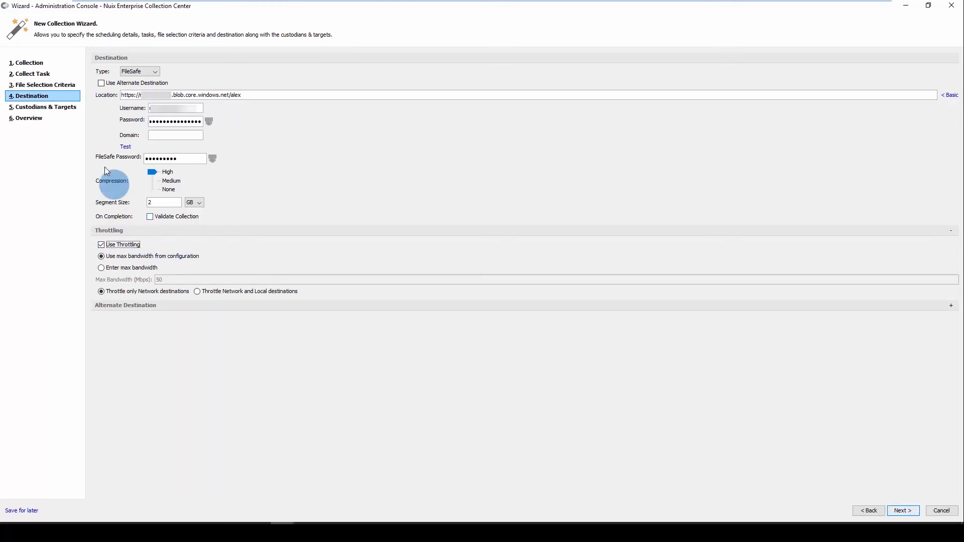
- Check Custodians & Targets, review the job XML overview and finish the Azure007 wizard
{"action": "left_click", "coordinate": [44, 108]}
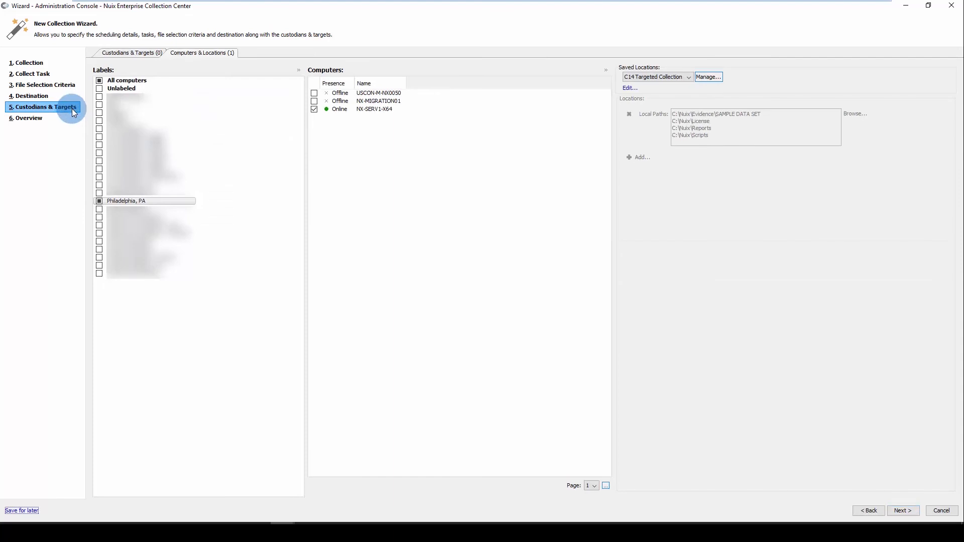
{"action": "mouse_move", "coordinate": [629, 161]}
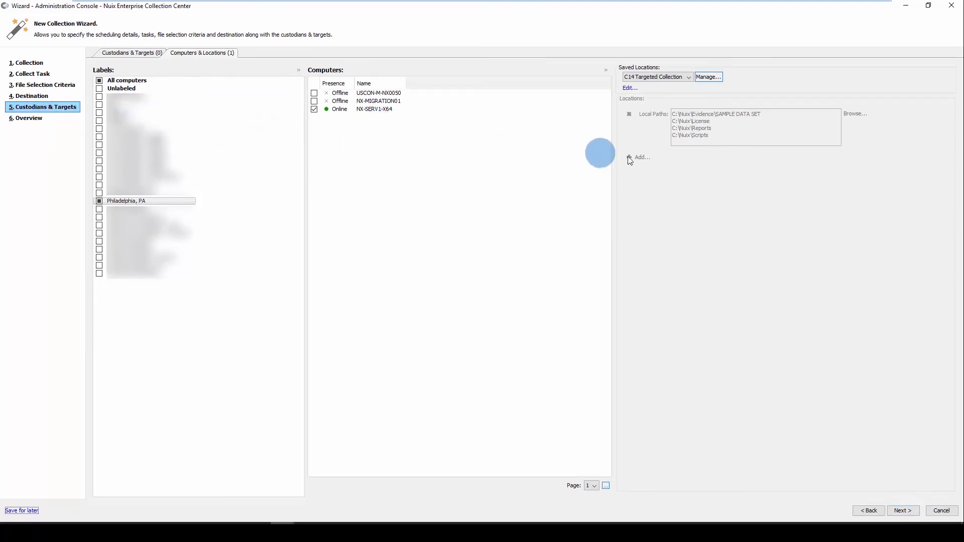
{"action": "mouse_move", "coordinate": [731, 100]}
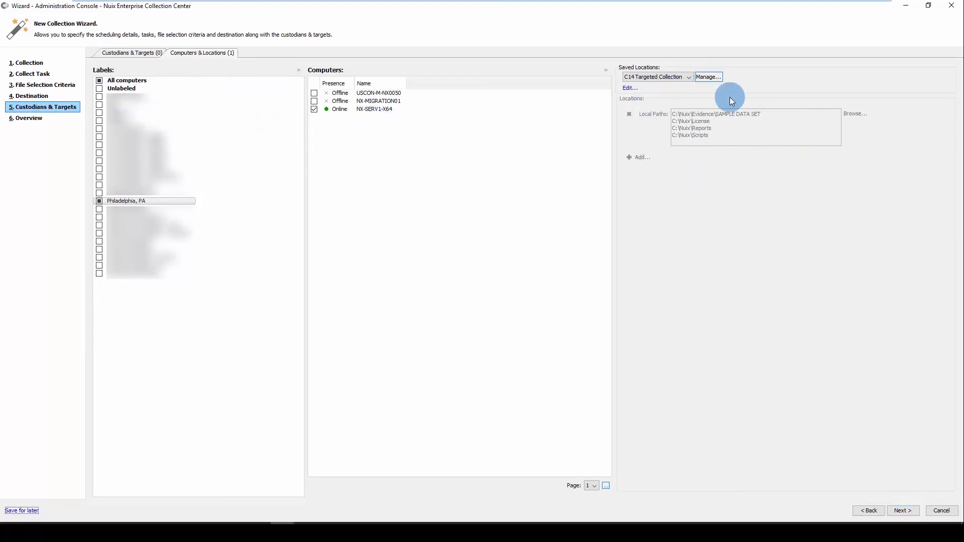
{"action": "left_click", "coordinate": [902, 510]}
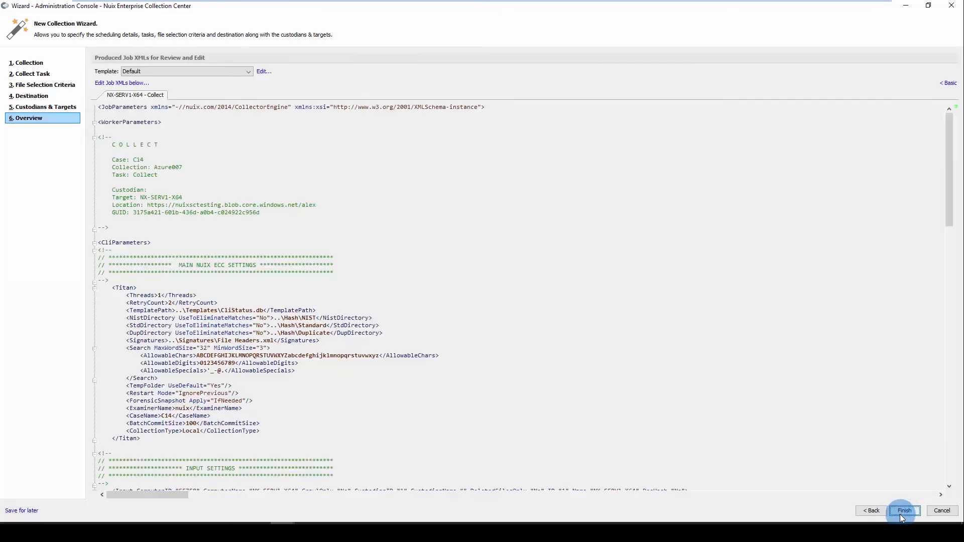
{"action": "left_click", "coordinate": [904, 511]}
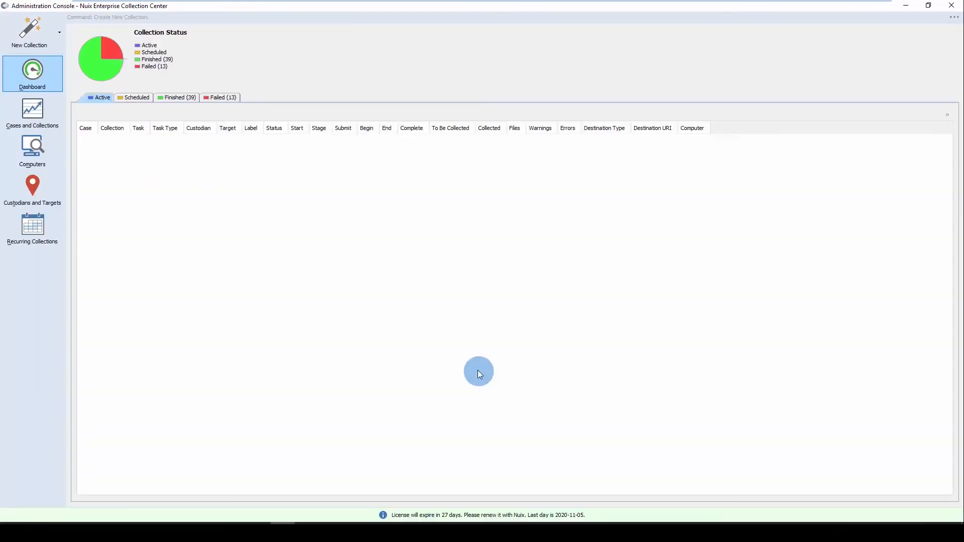
- Confirm Azure007 is picked up under Scheduled and running under Active collections
{"action": "left_click", "coordinate": [137, 98]}
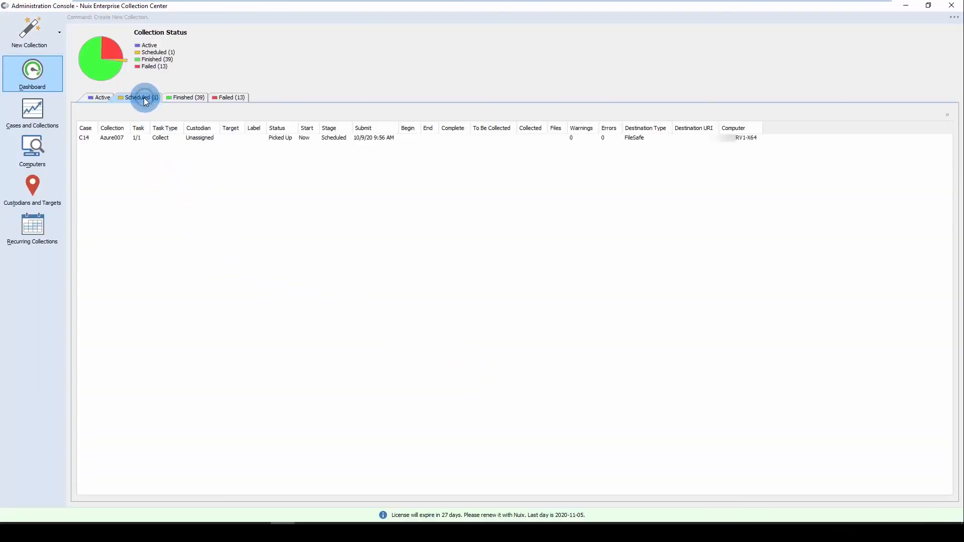
{"action": "left_click", "coordinate": [102, 98]}
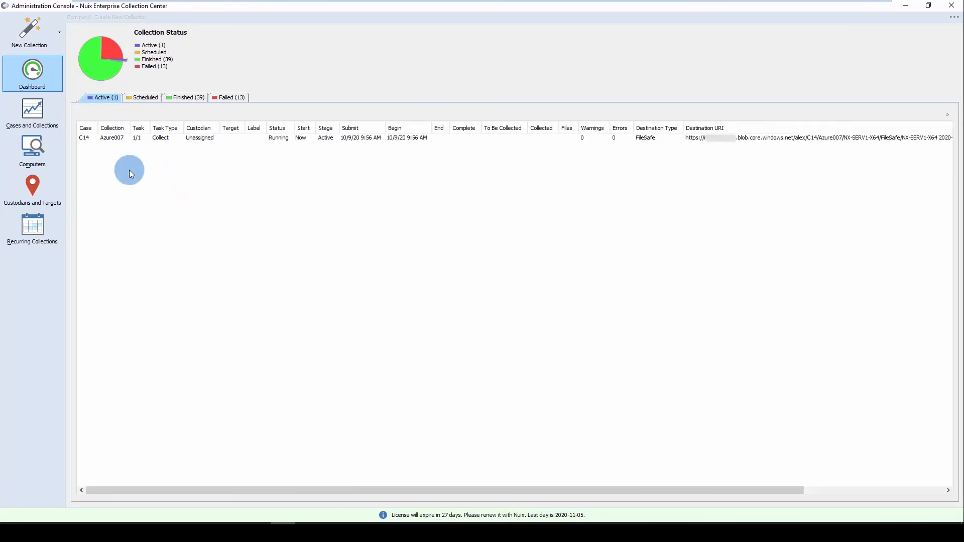
{"action": "mouse_move", "coordinate": [308, 508]}
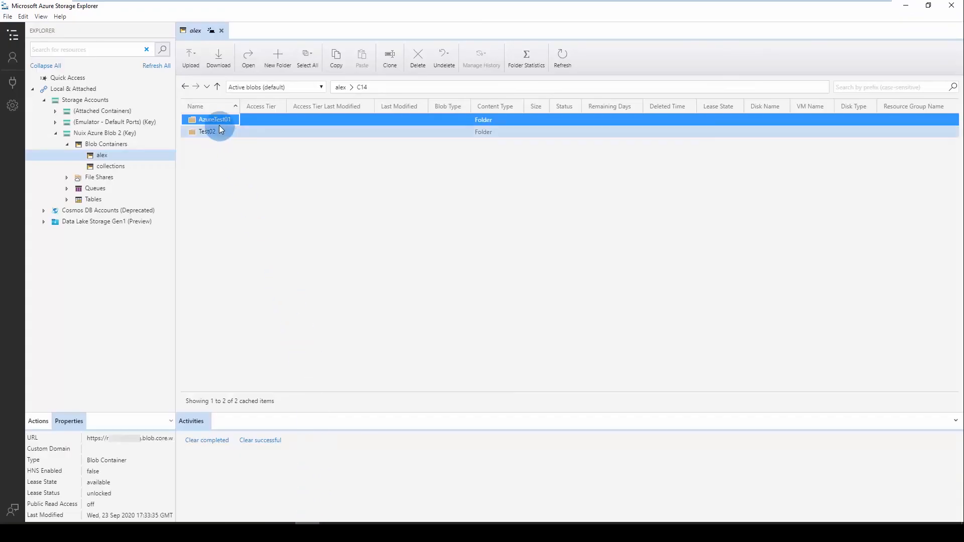
- Drill into AzureTest01 > NX-SERV1-X64 > FileSafe to show the 212 MB .mfs01 blob
{"action": "double_click", "coordinate": [210, 120]}
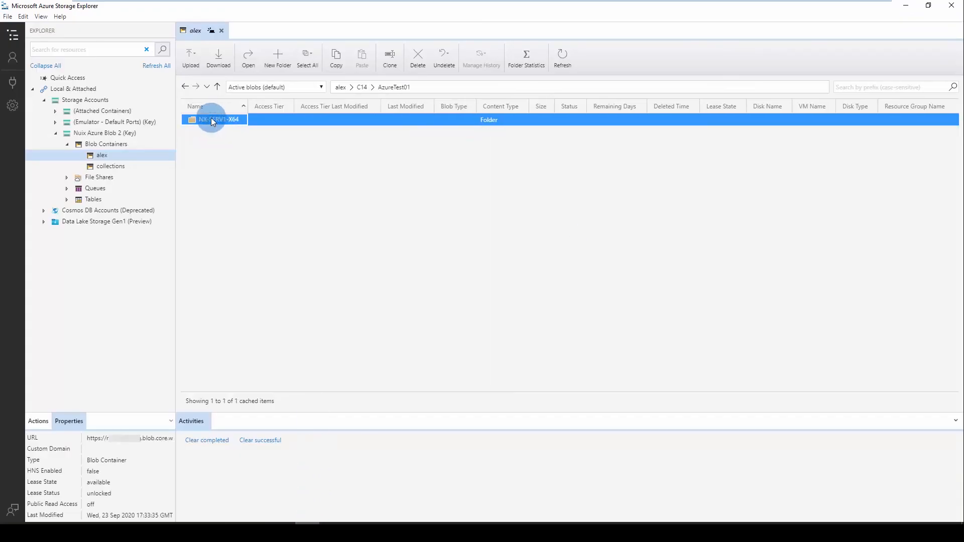
{"action": "double_click", "coordinate": [212, 119]}
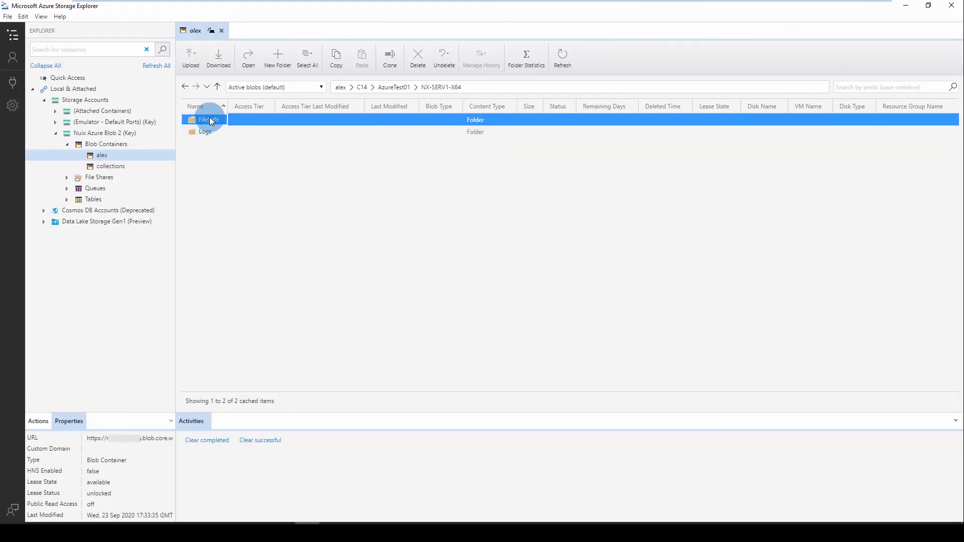
{"action": "double_click", "coordinate": [209, 120]}
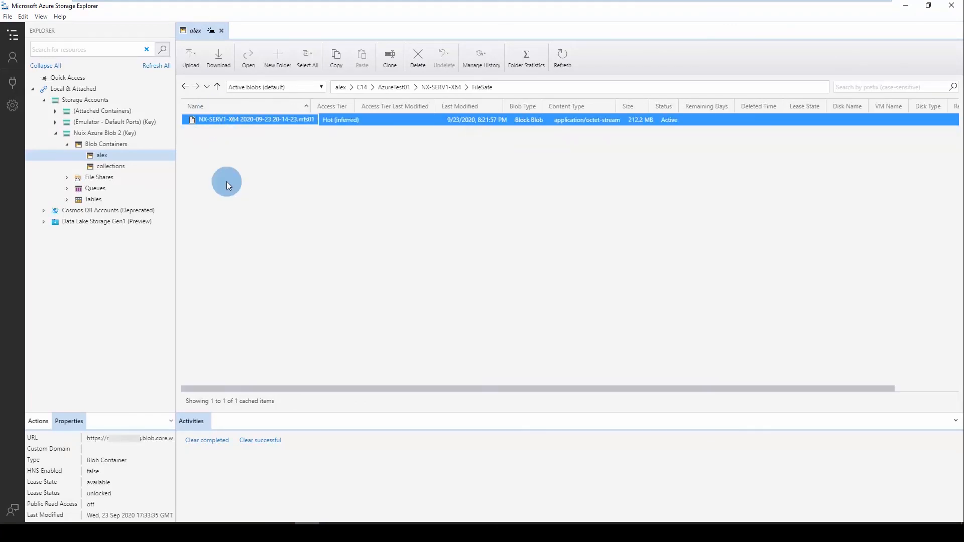